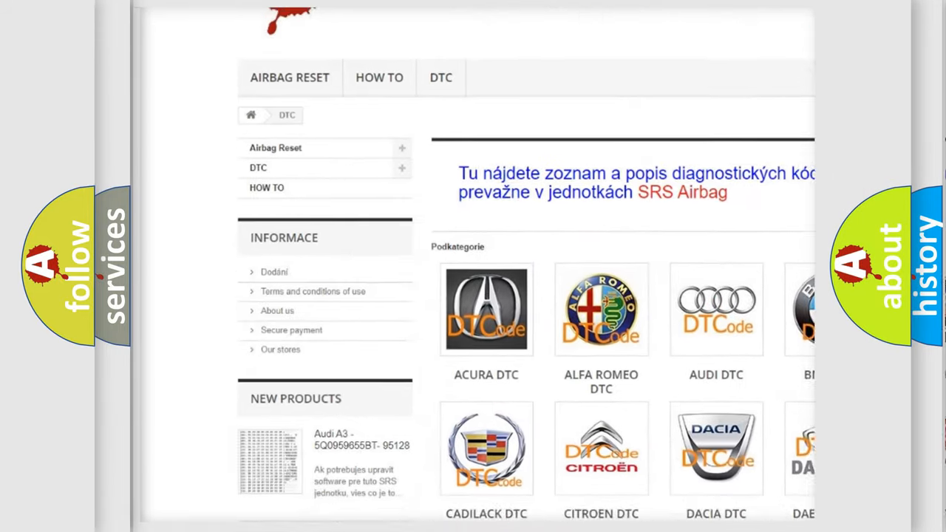
{"action": "scroll", "scroll_direction": "down", "scroll_amount": 3}
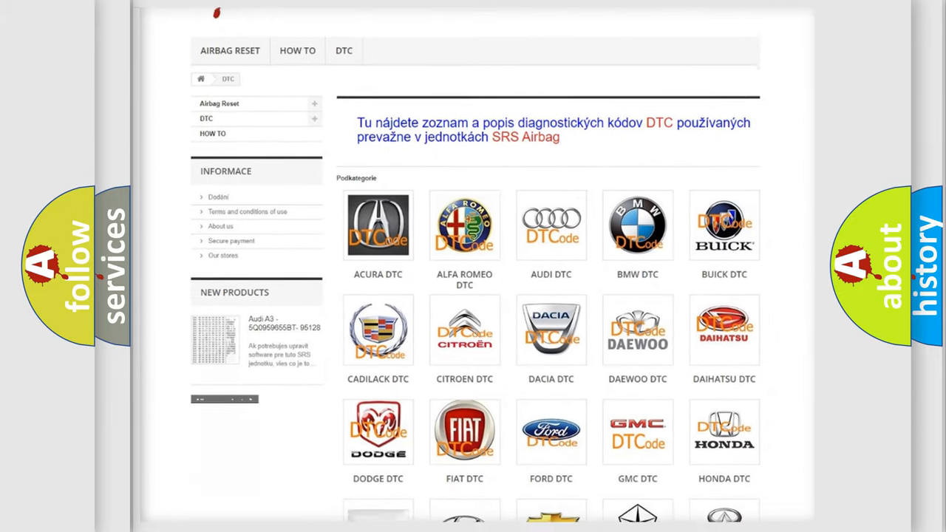
{"action": "scroll", "scroll_direction": "down", "scroll_amount": 3}
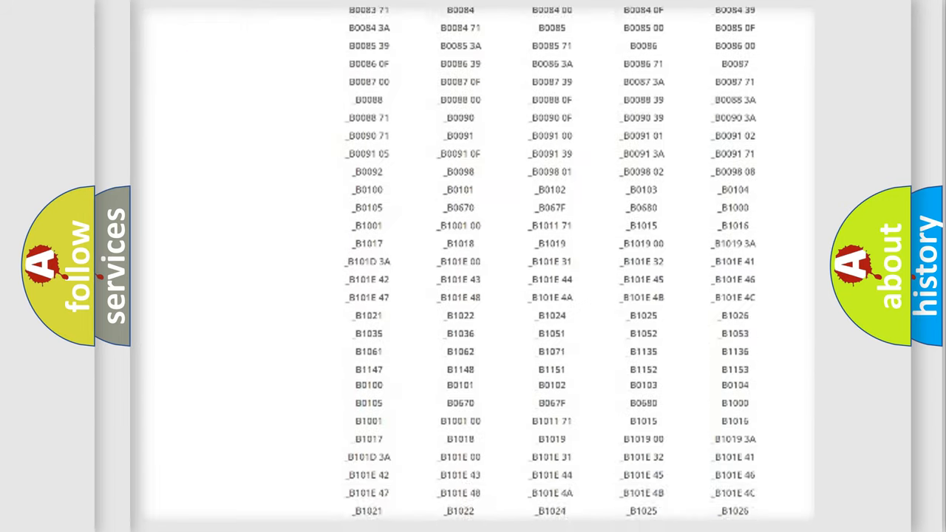
{"action": "scroll", "scroll_direction": "down", "scroll_amount": 3}
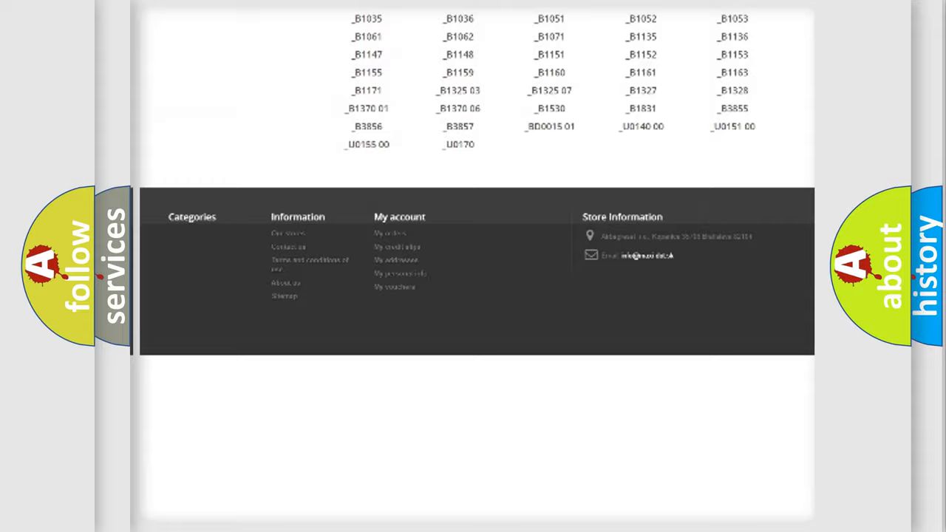
{"action": "scroll", "scroll_direction": "up", "scroll_amount": 3}
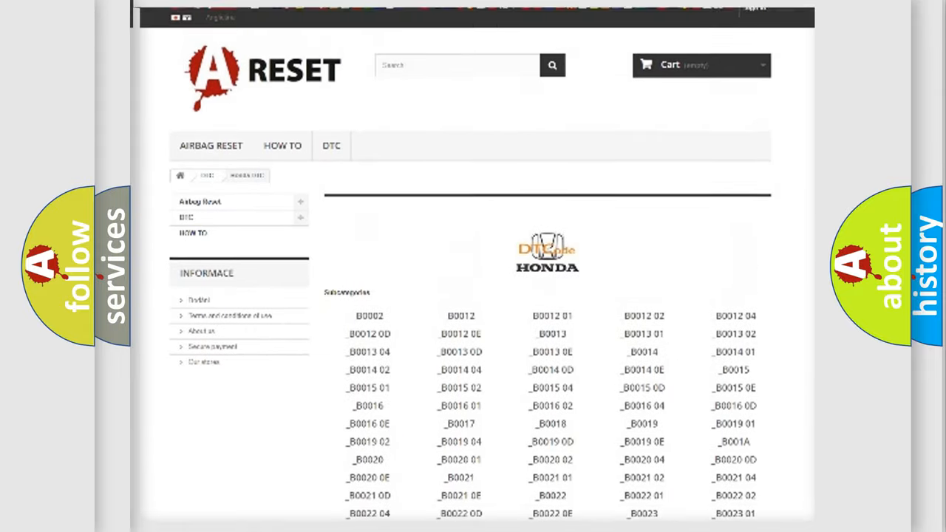